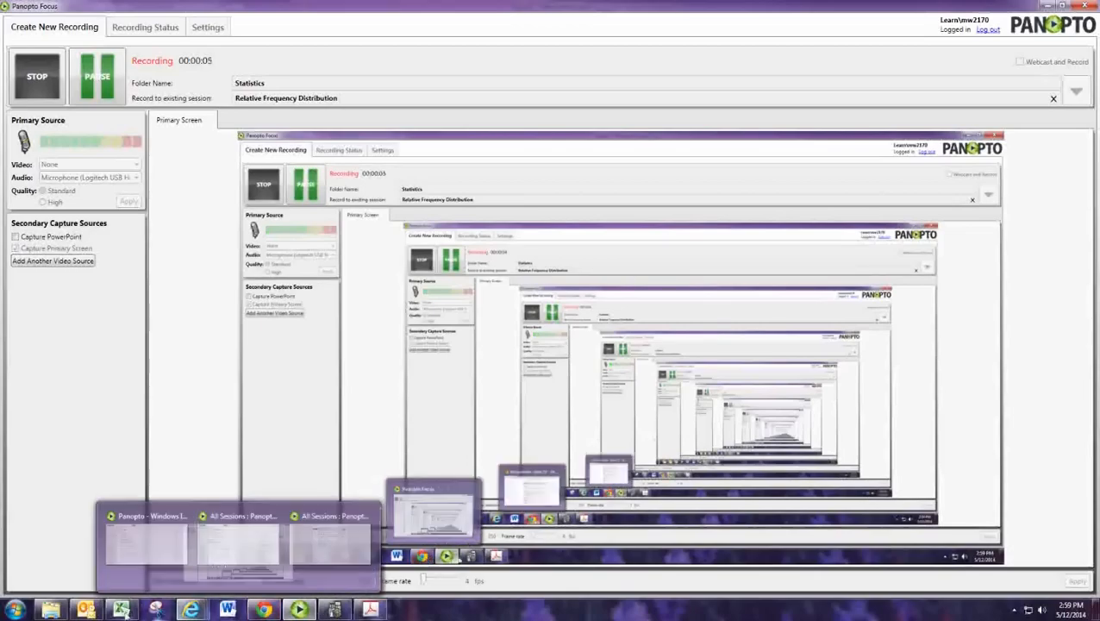
Step: Bring the Excel workbook with the AIDS survival frequency table to the front
left_click(226, 611)
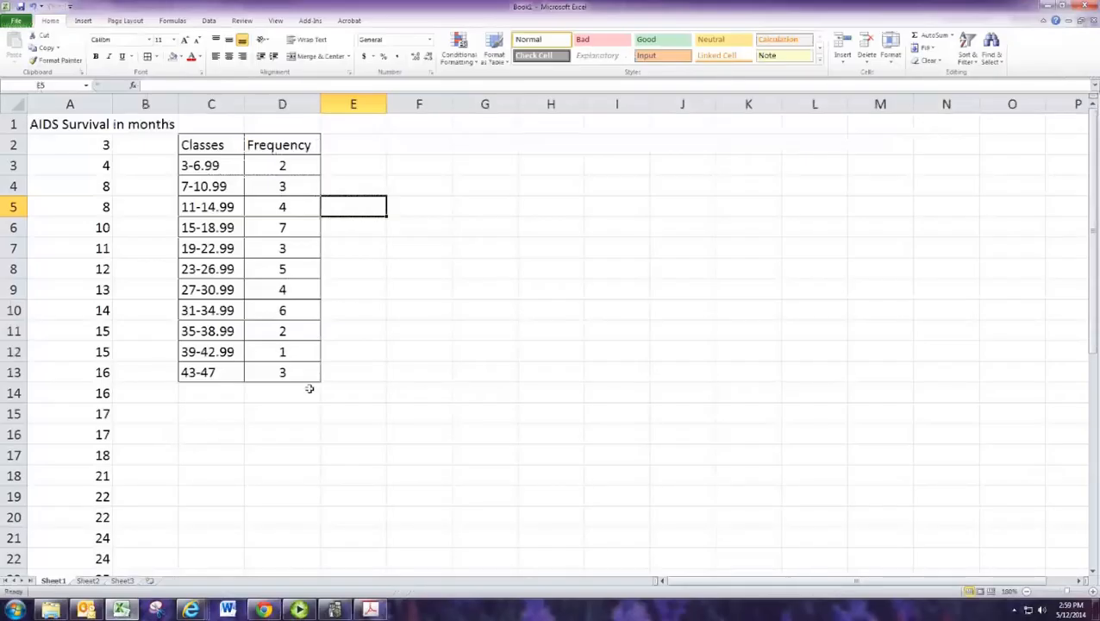
Step: Total the Frequency column with =SUM(D3:D13) in D14, giving 40
left_click(281, 393)
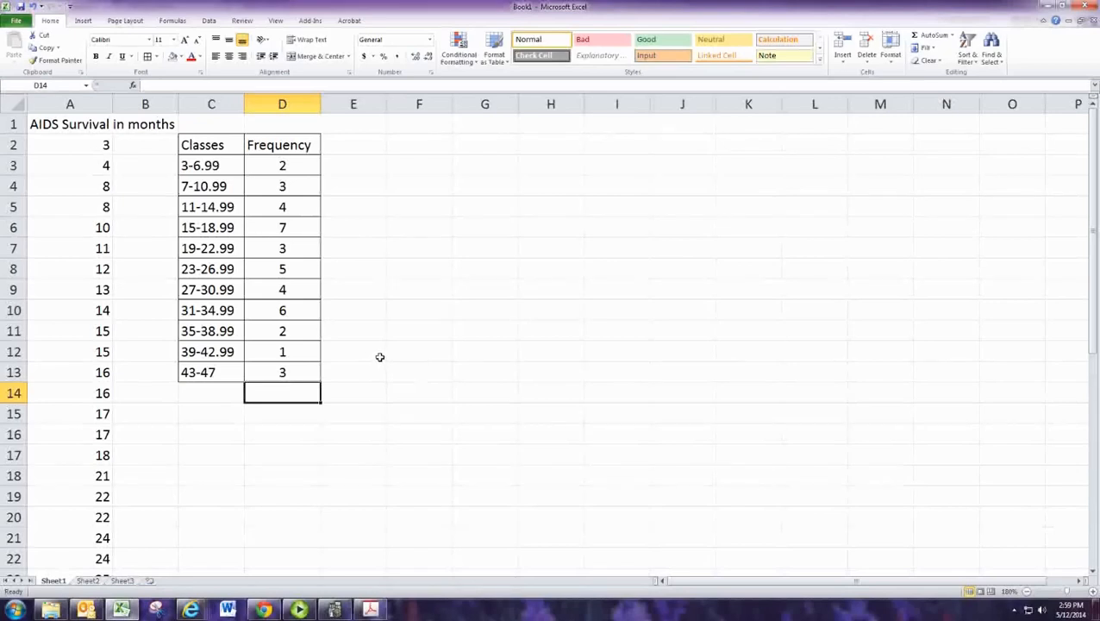
type("=SUM(")
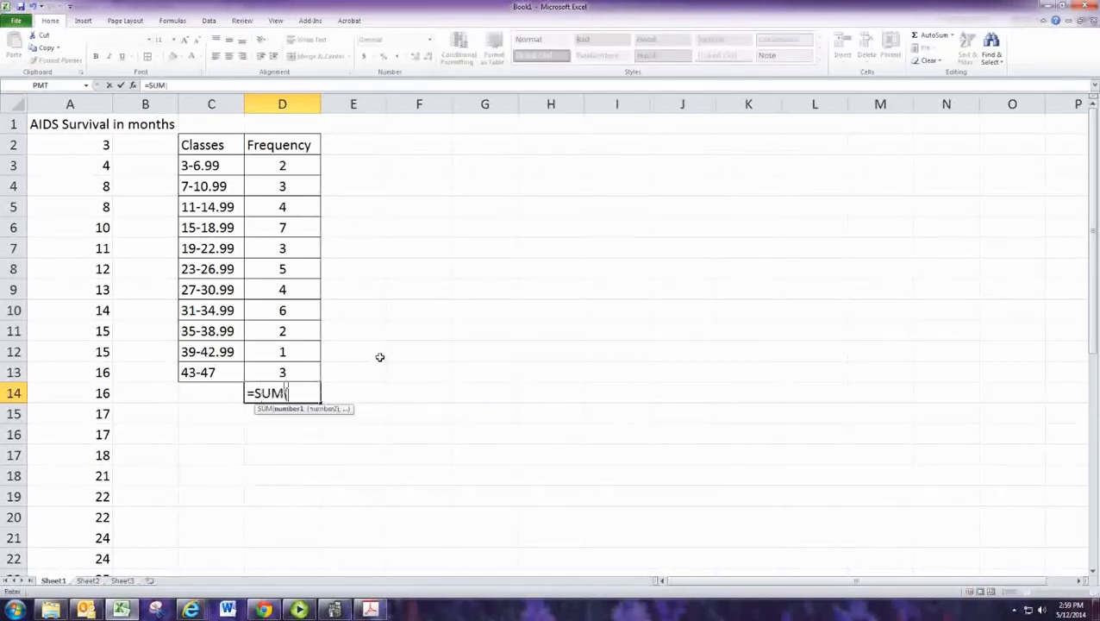
left_click_drag(281, 310, 281, 372)
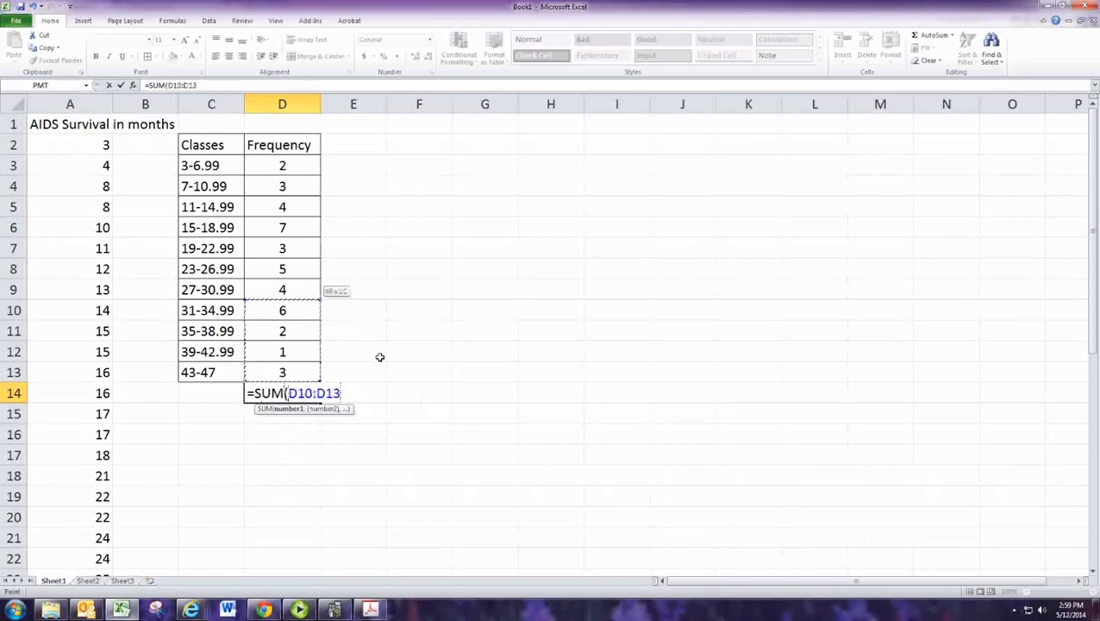
left_click_drag(281, 310, 281, 145)
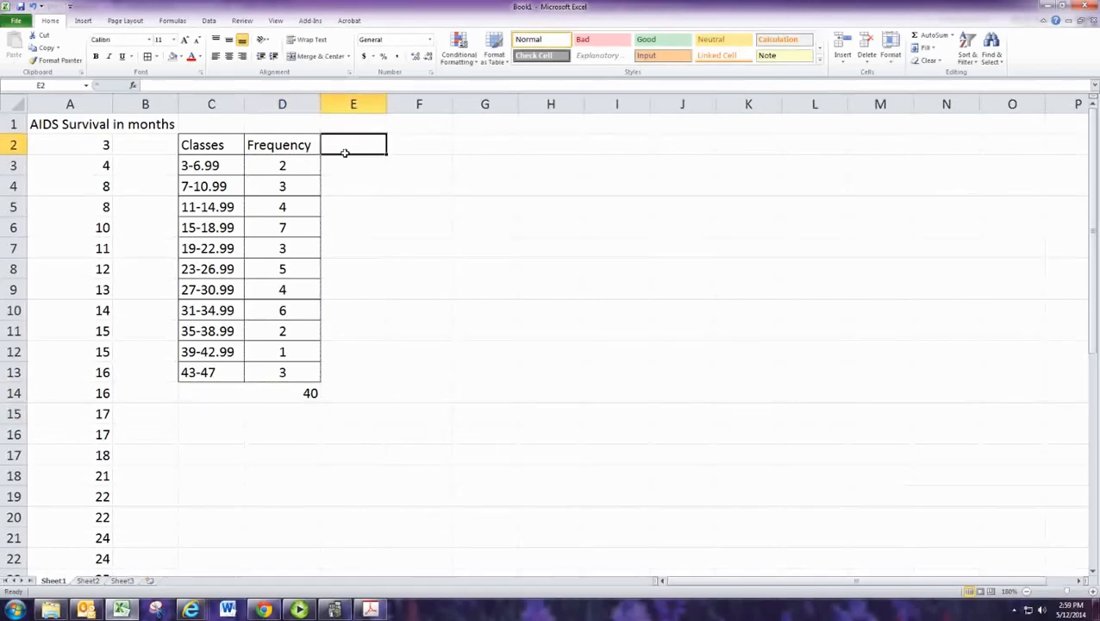
Step: Add a Relative Frequency heading and compute E3 as =D3/40, showing 0.05
type("Relative Frequency")
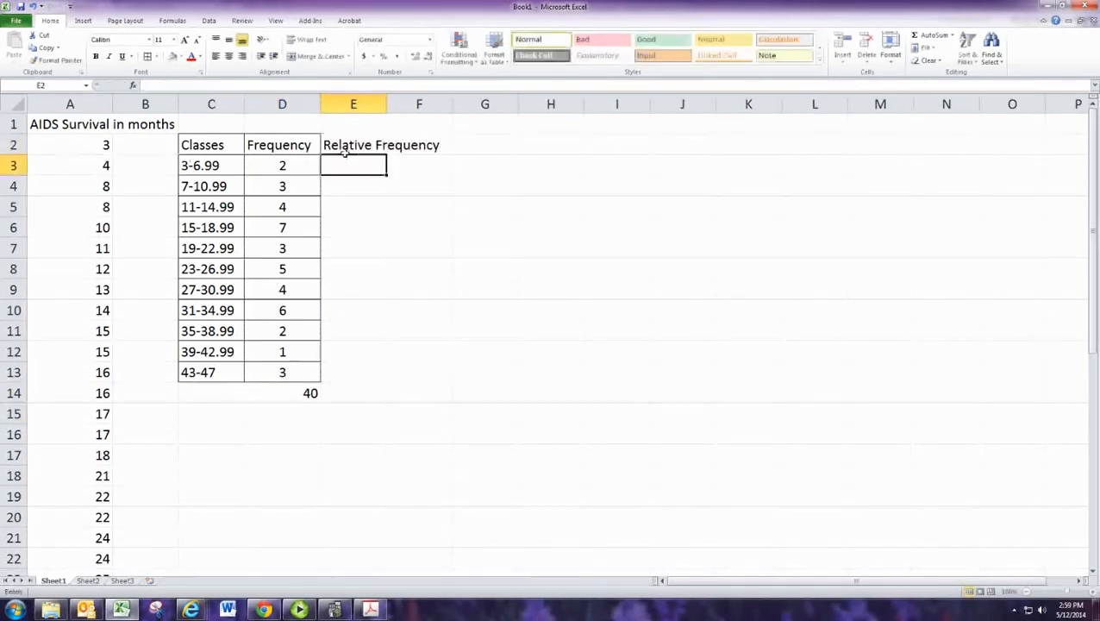
left_click(352, 165)
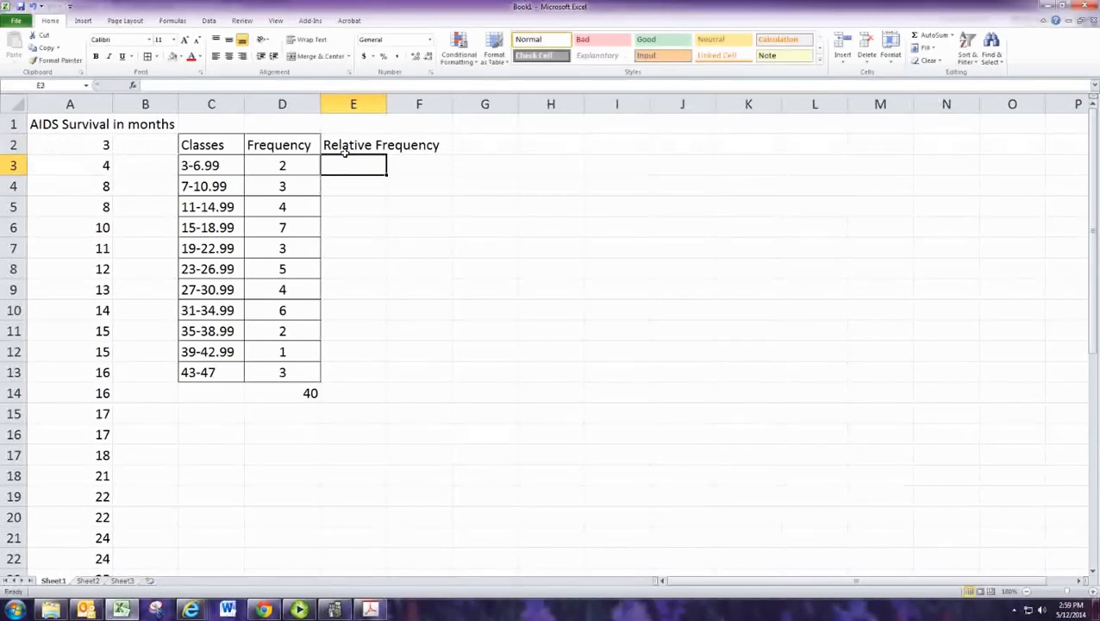
type("=")
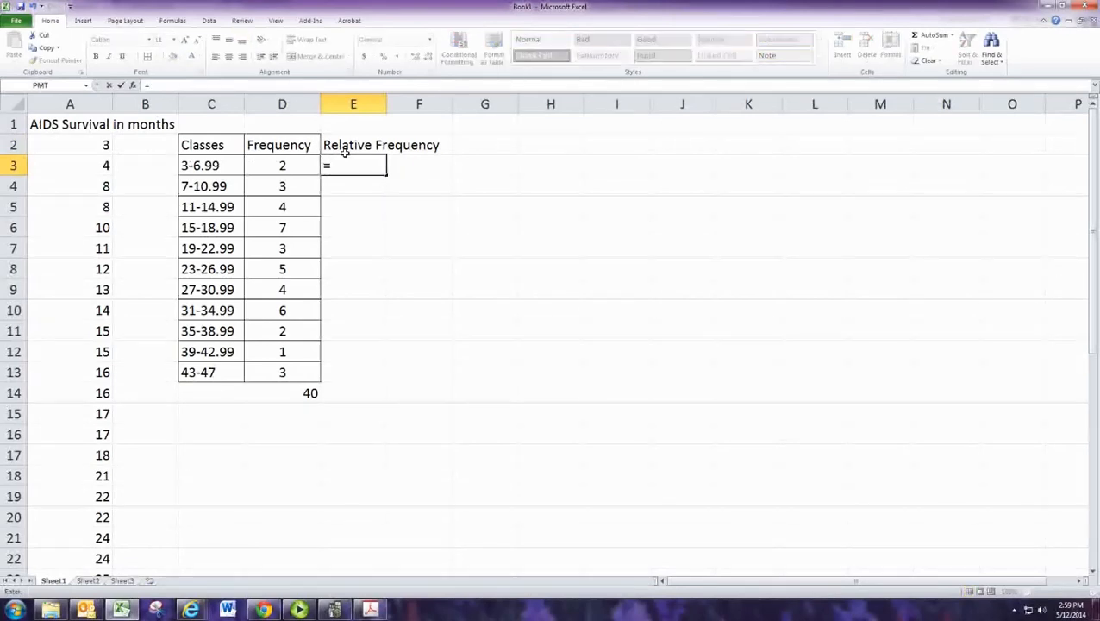
left_click(281, 165)
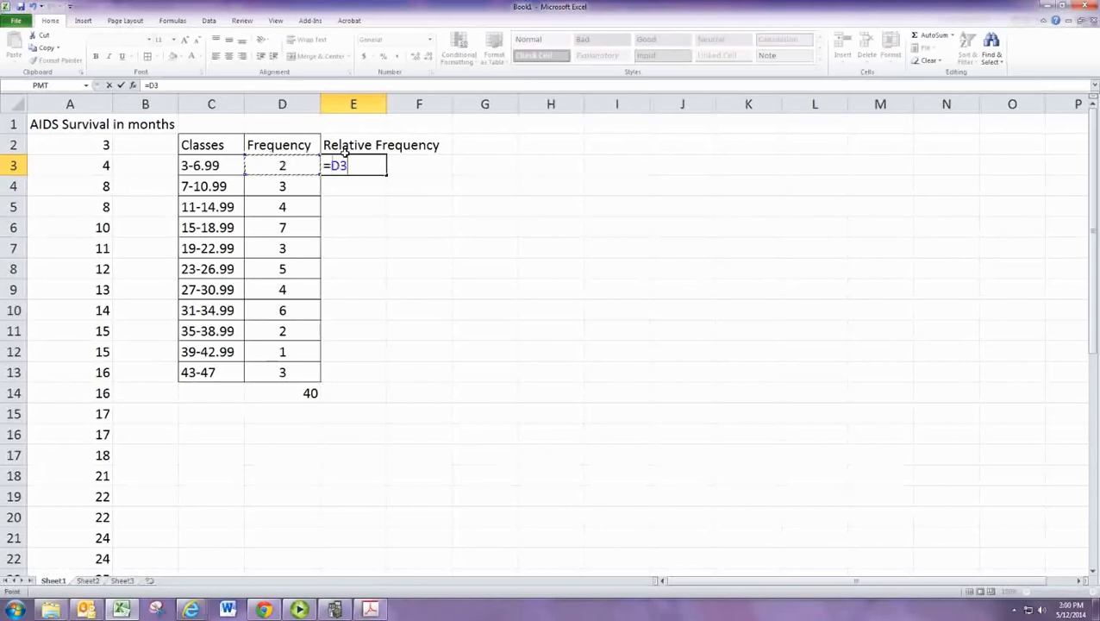
type("/")
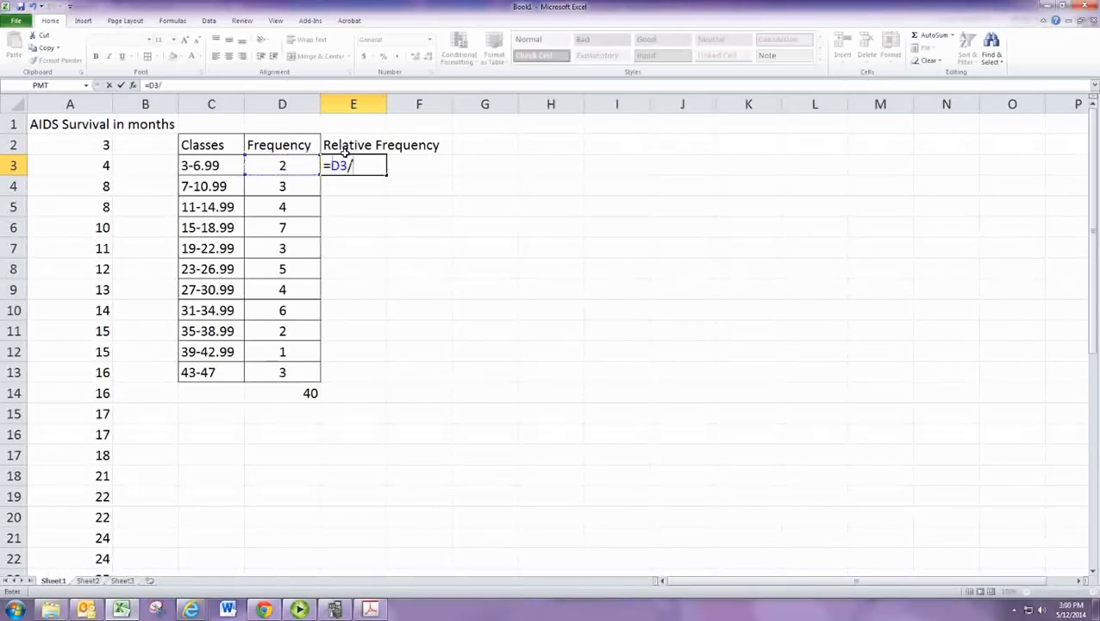
type("40")
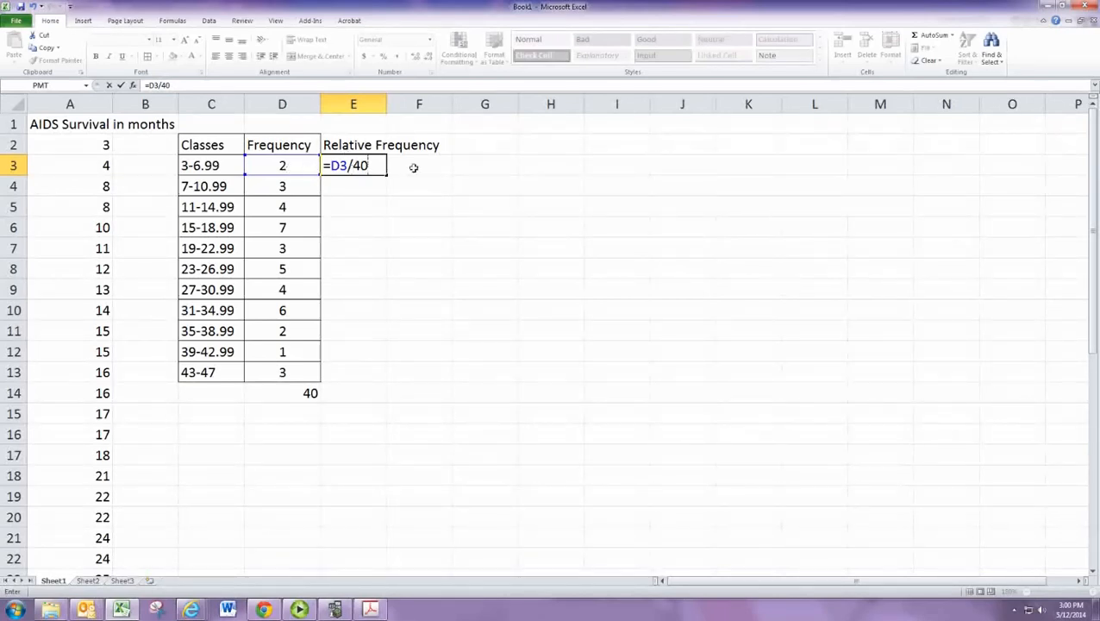
mouse_move(430, 178)
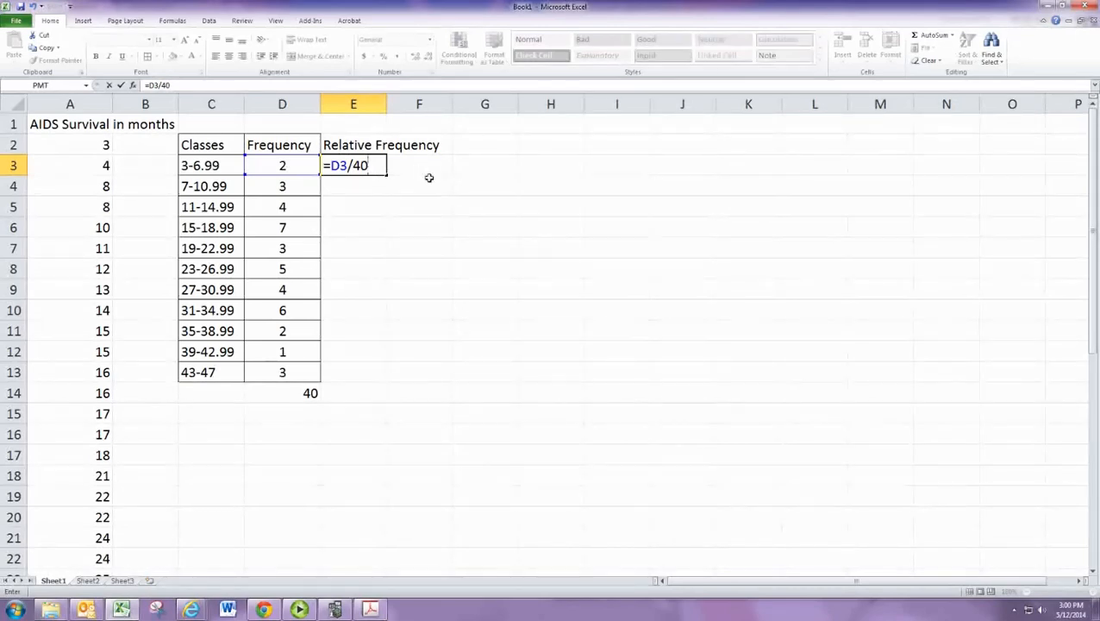
key("Enter")
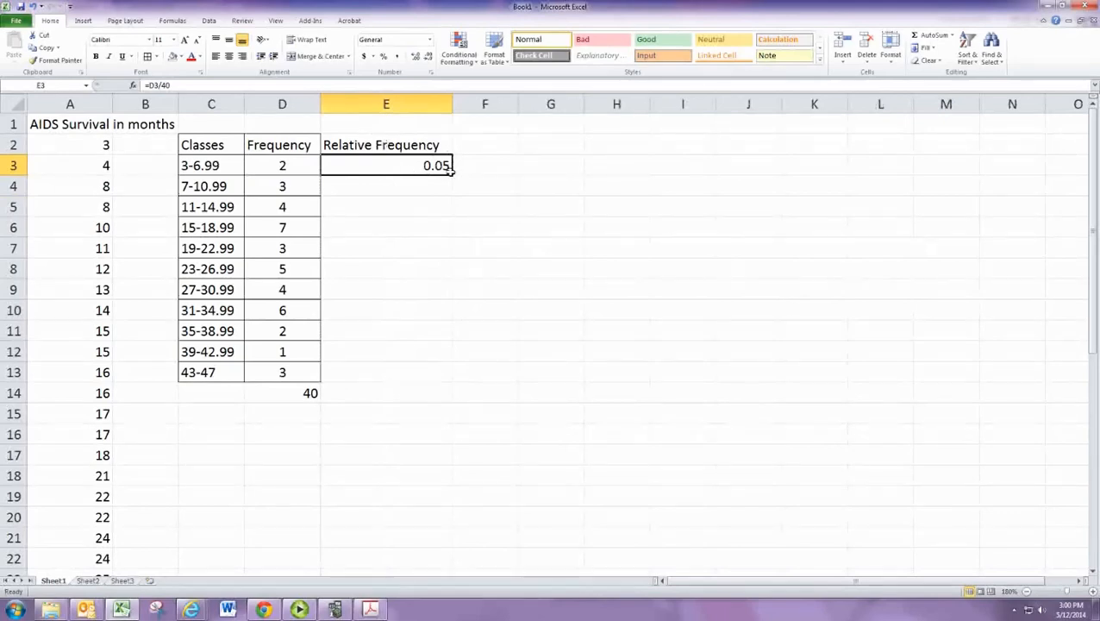
Step: Fill the relative frequency formula down through E13 and copy the SUM total across, giving 1
left_click_drag(448, 173, 452, 383)
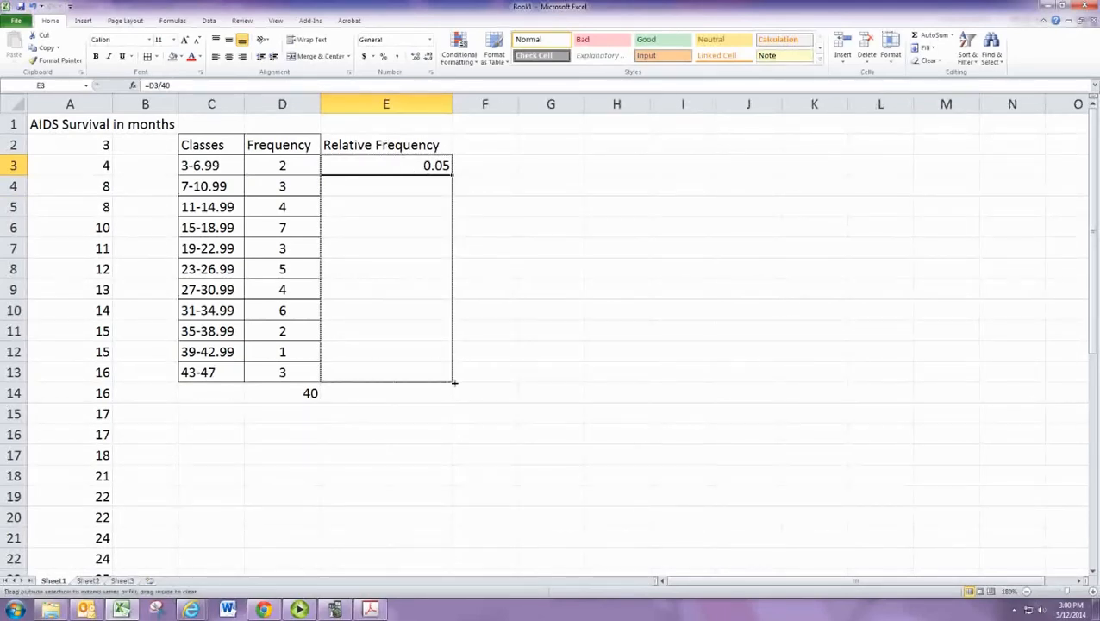
left_click_drag(455, 170, 456, 373)
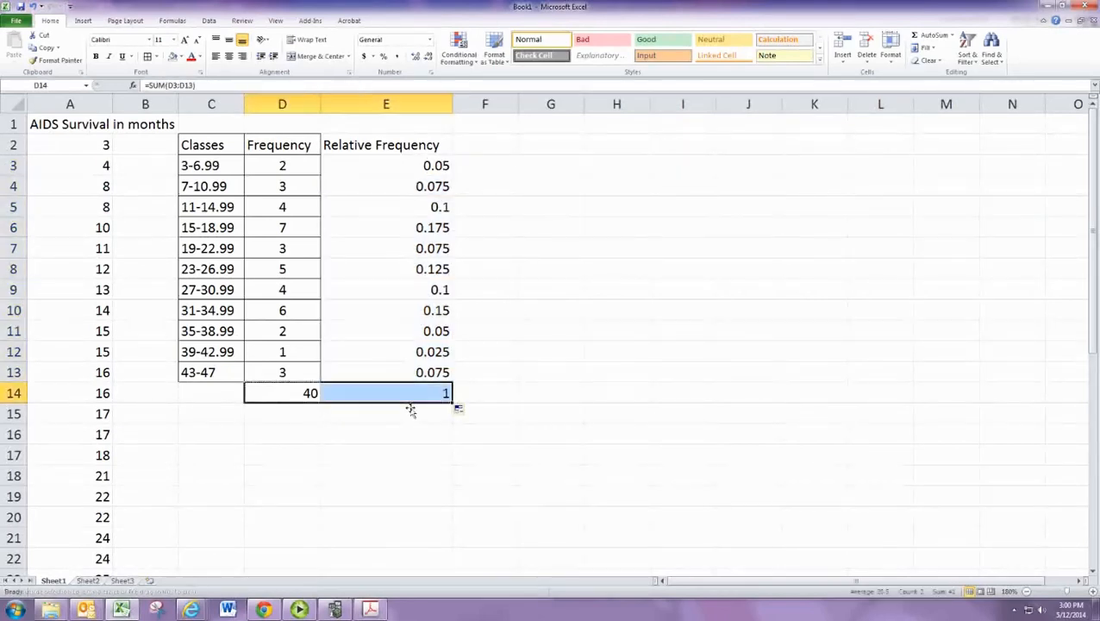
left_click(386, 393)
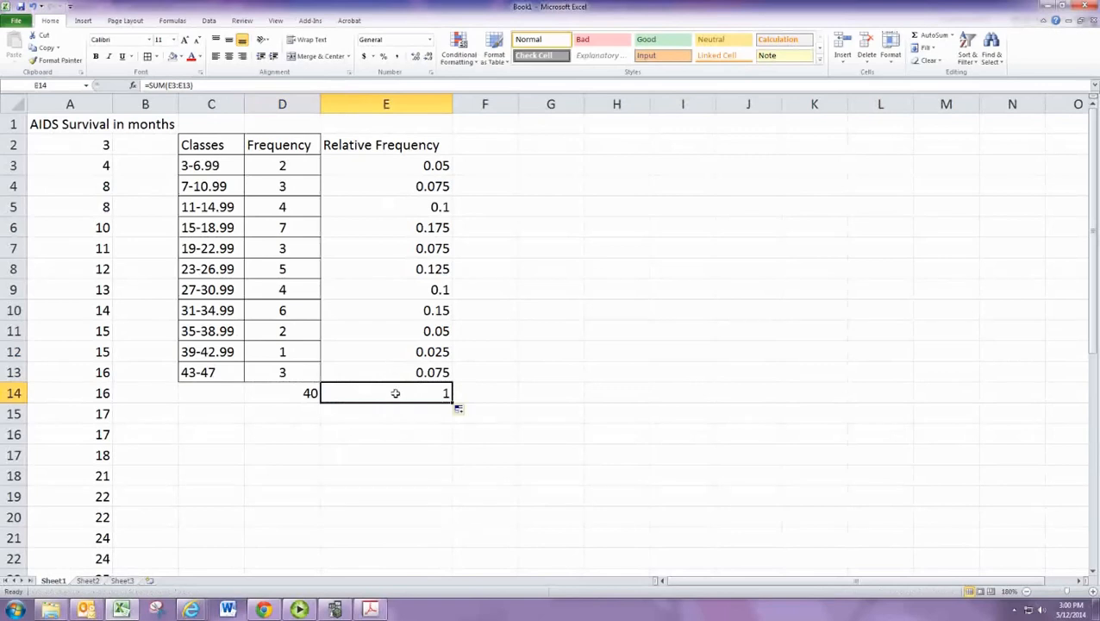